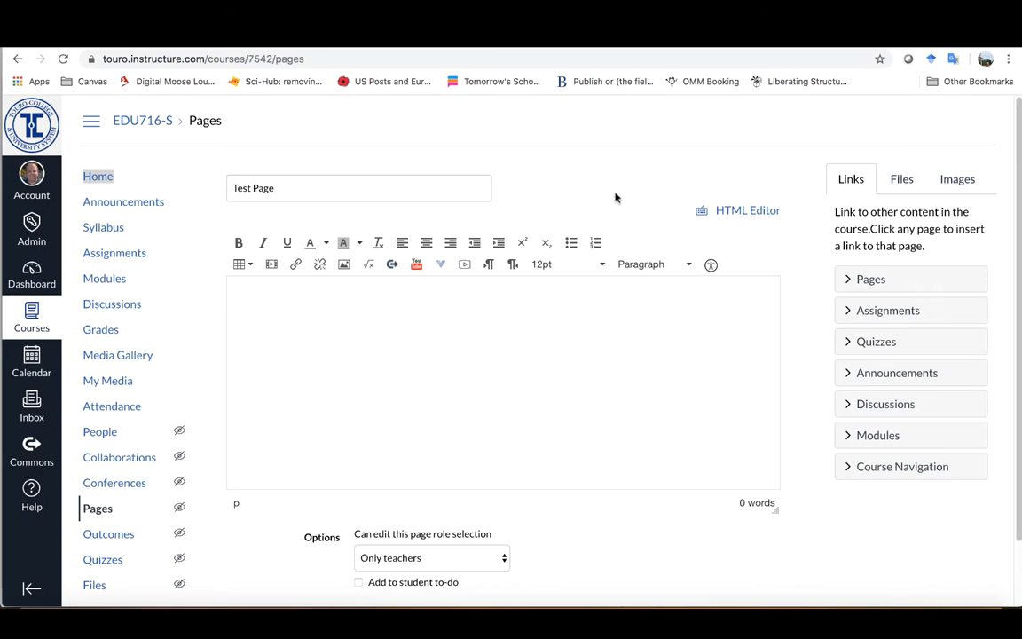
pyautogui.moveTo(265, 227)
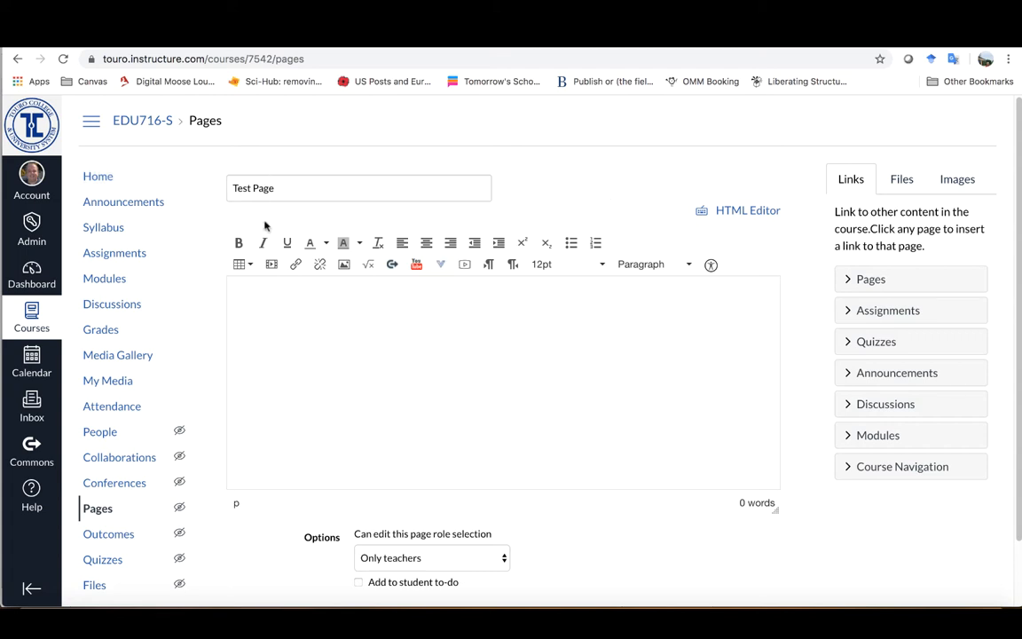
pyautogui.moveTo(321, 200)
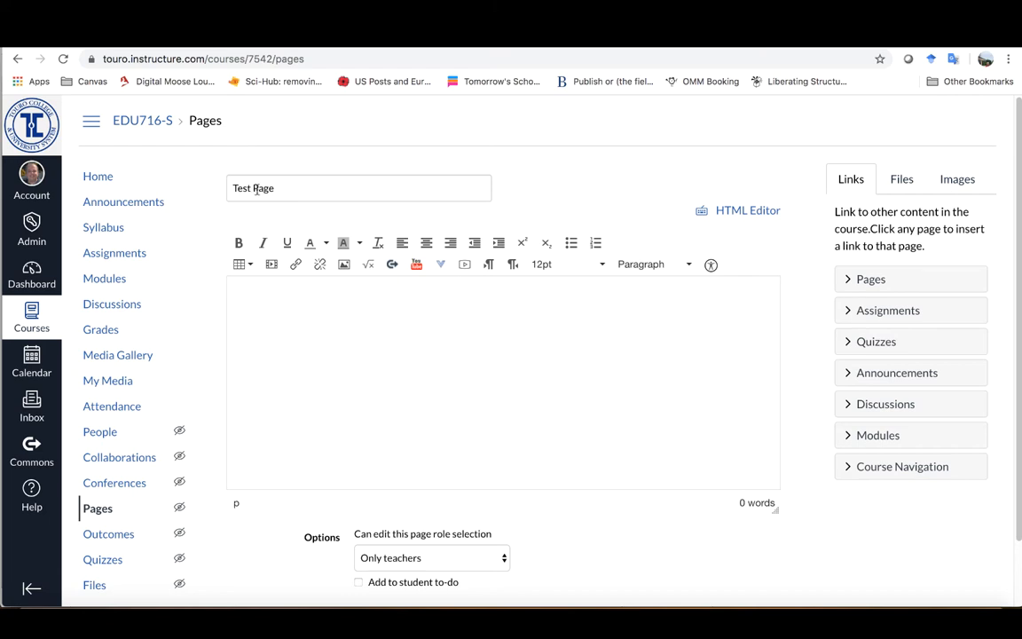
# Type the placeholder '{add some kind of of introduction}' at the top of the page body.
pyautogui.click(259, 308)
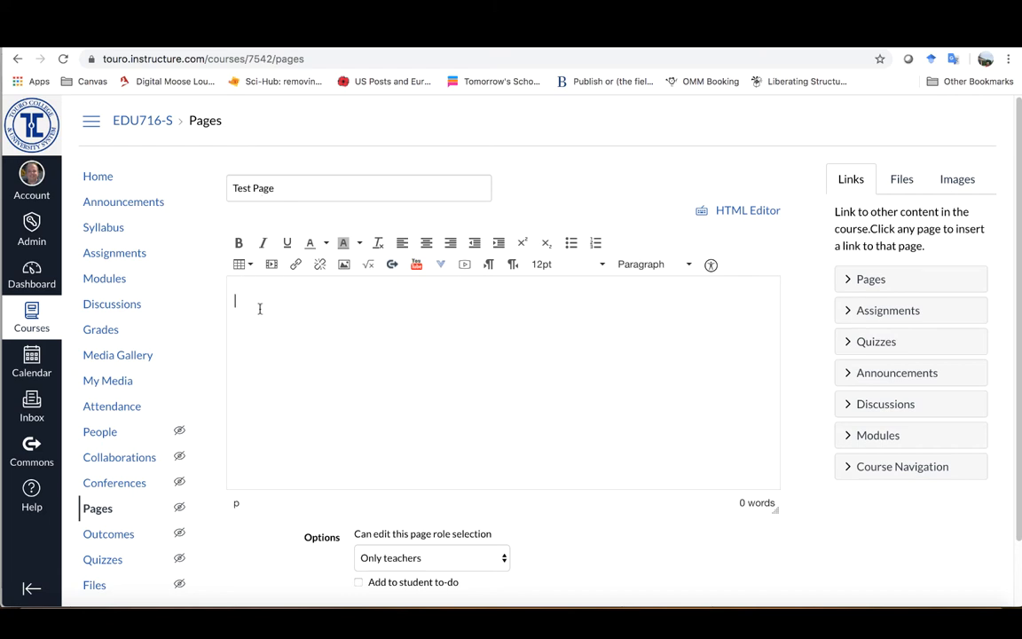
pyautogui.write('{add some k')
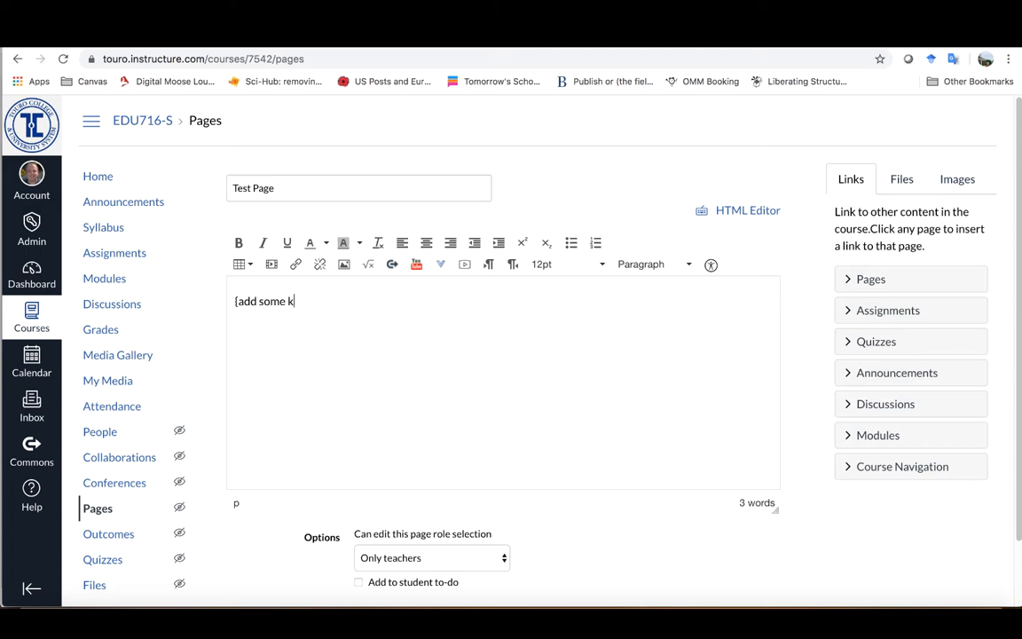
pyautogui.write('ind of of i')
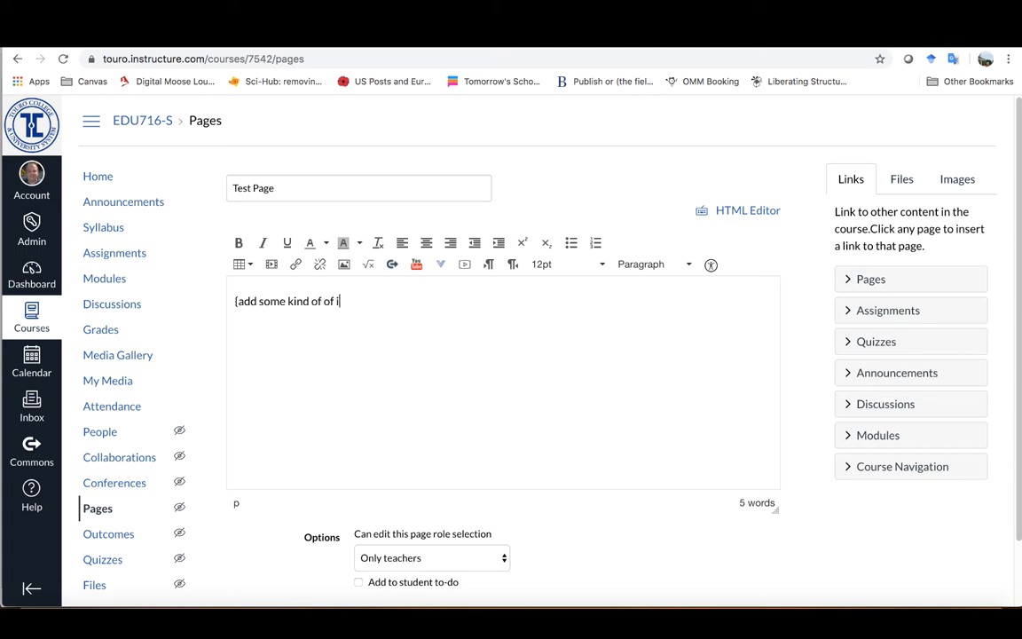
pyautogui.write('ntroduction')
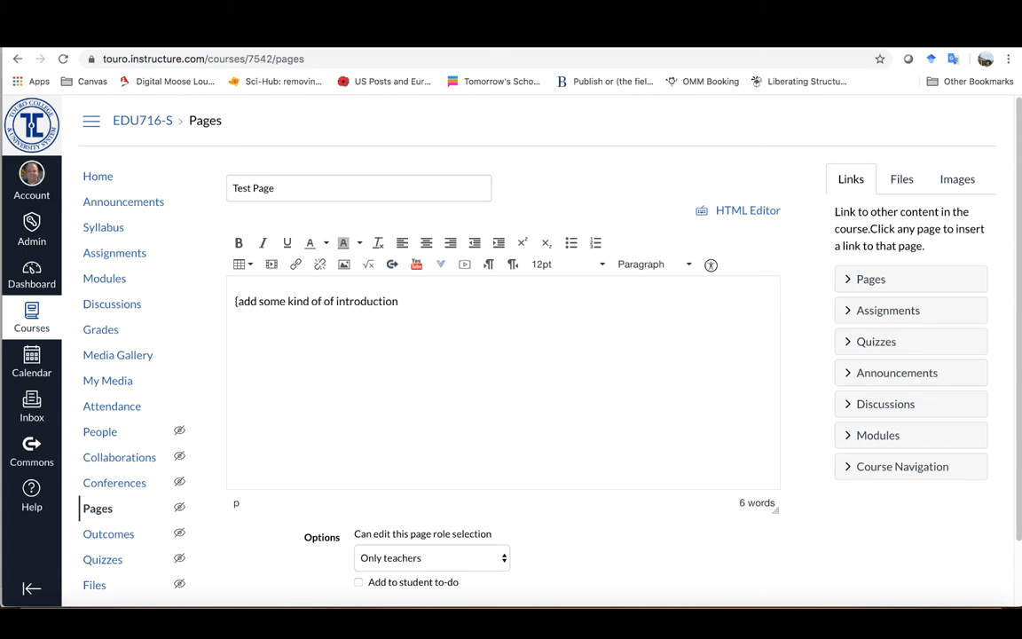
pyautogui.write(']')
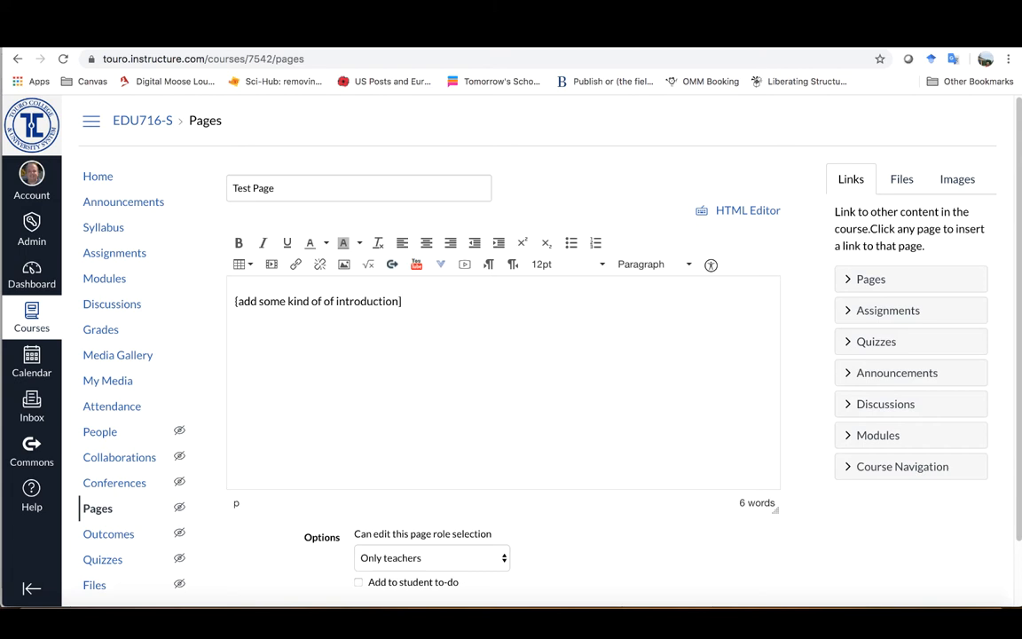
pyautogui.click(401, 300)
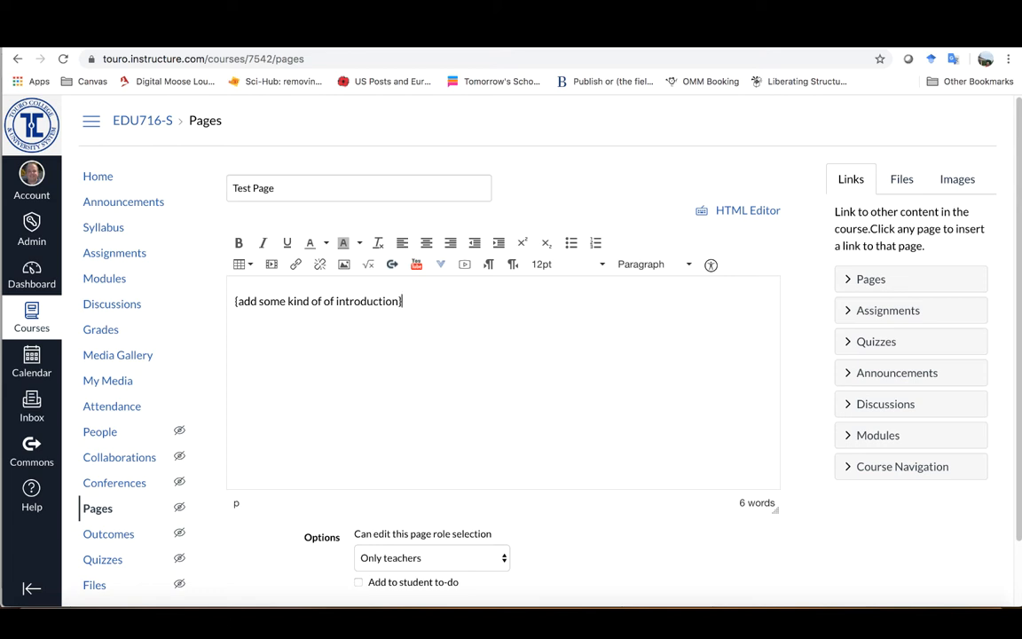
pyautogui.moveTo(274, 308)
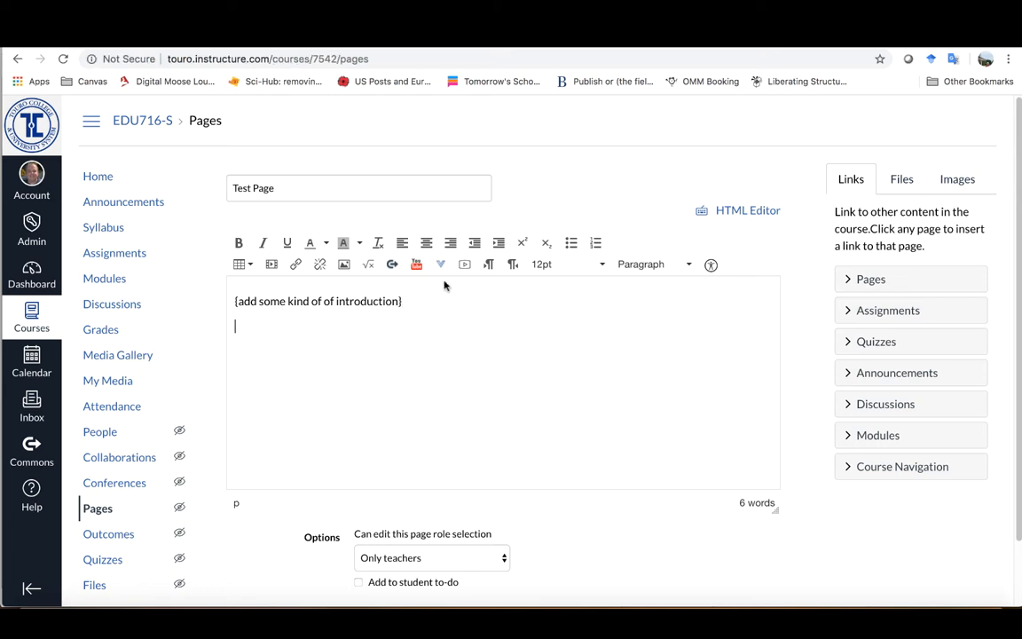
pyautogui.moveTo(441, 264)
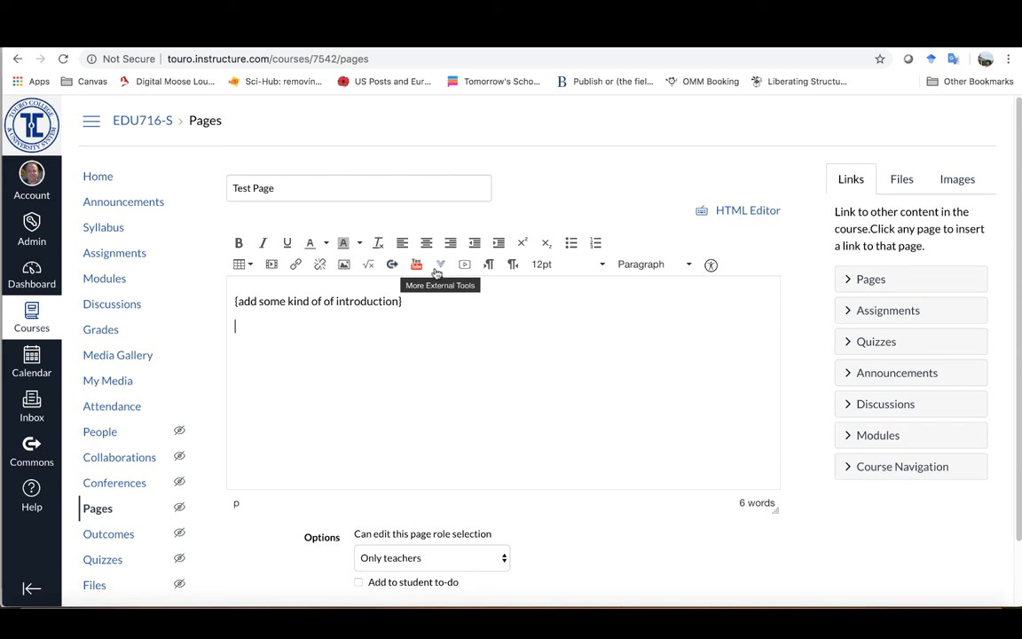
pyautogui.moveTo(442, 264)
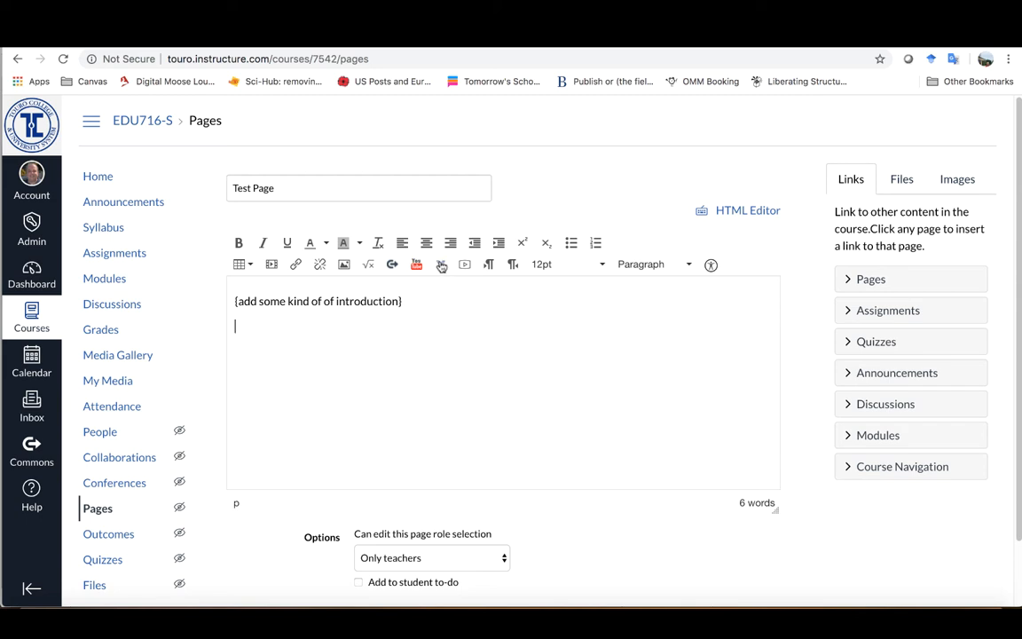
# Show the list of external media tools available to embed.
pyautogui.click(441, 265)
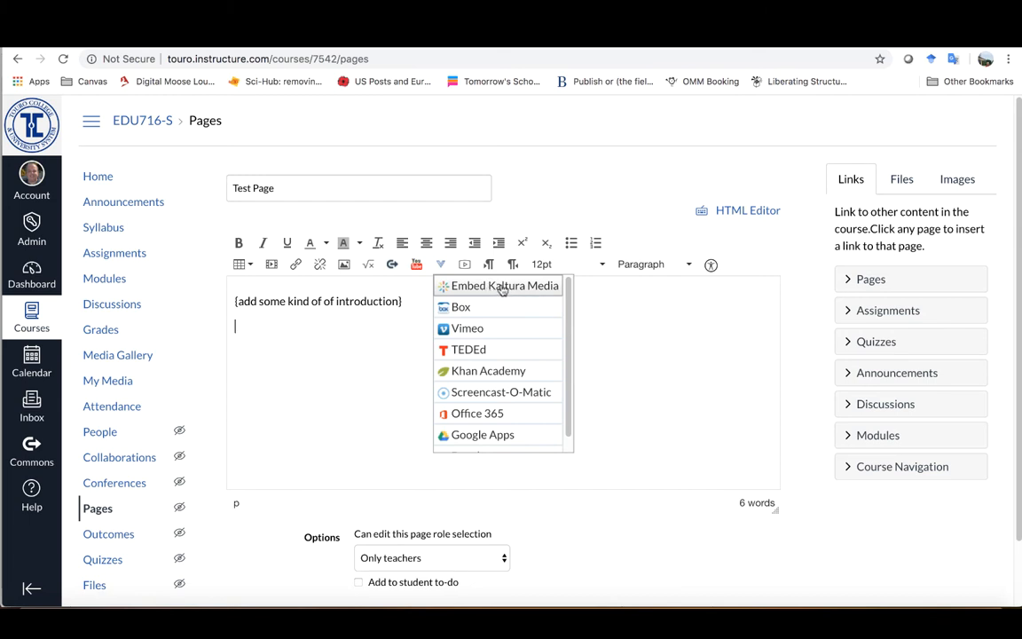
# Select 'Class 1 - March 2, 2020 (edited)' from My Media in Embed Kaltura Media.
pyautogui.click(504, 286)
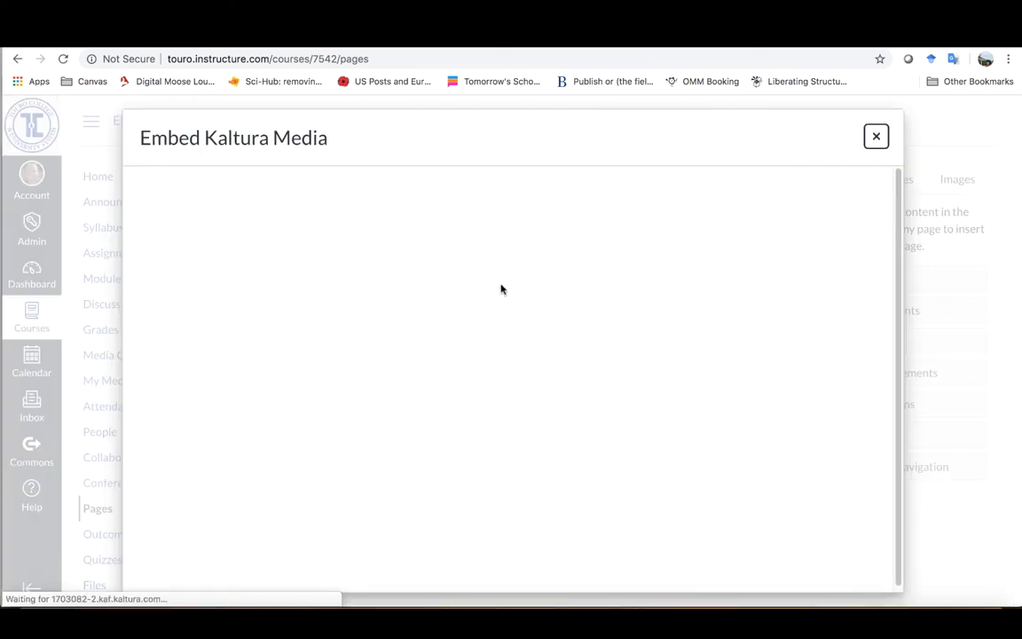
pyautogui.moveTo(379, 413)
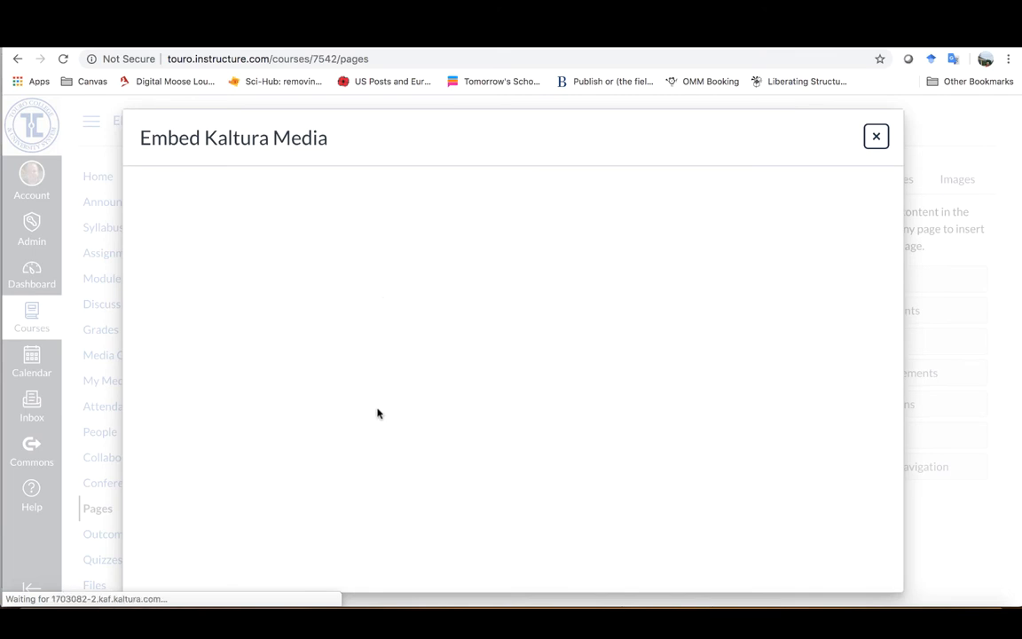
pyautogui.moveTo(383, 417)
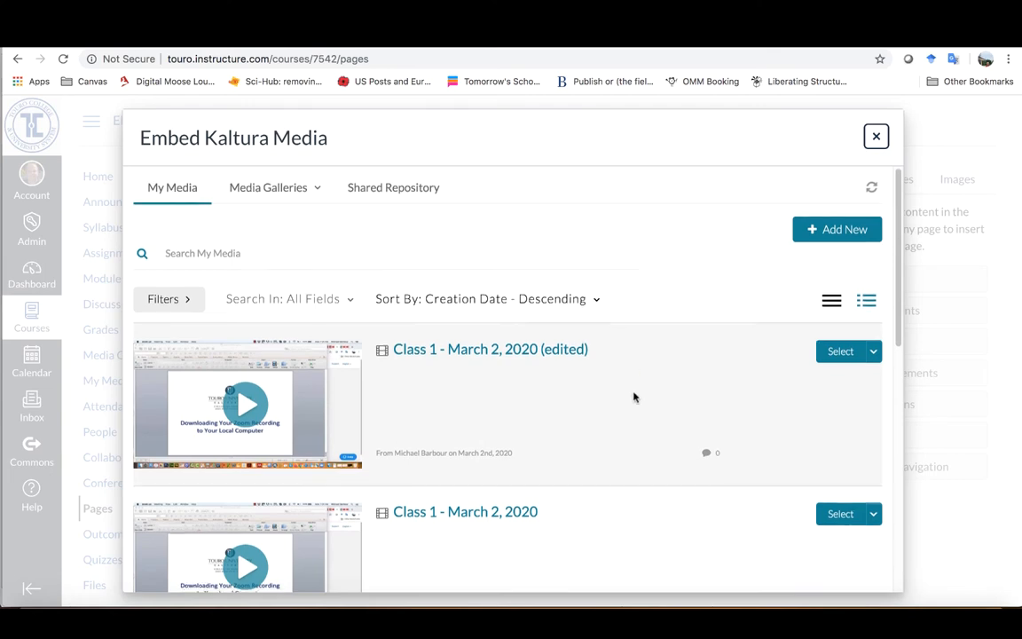
pyautogui.scroll(-3)
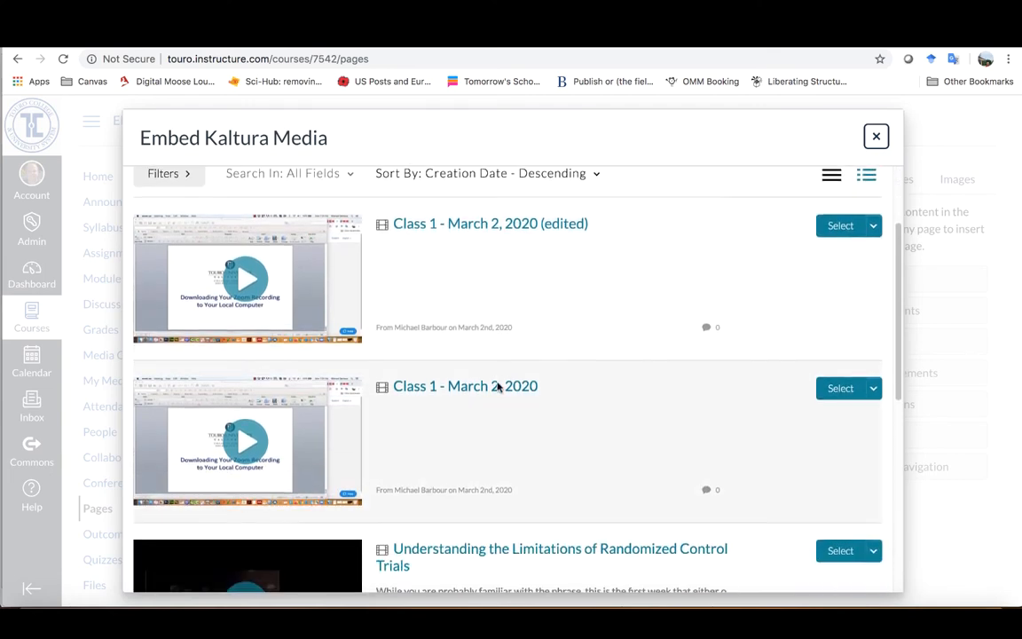
pyautogui.scroll(-3)
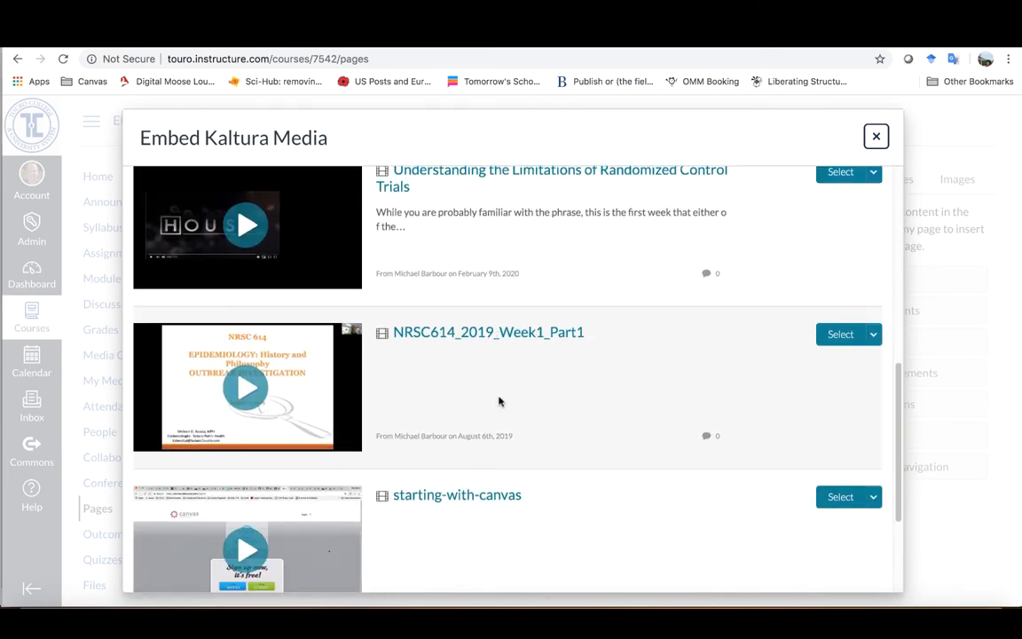
pyautogui.scroll(3)
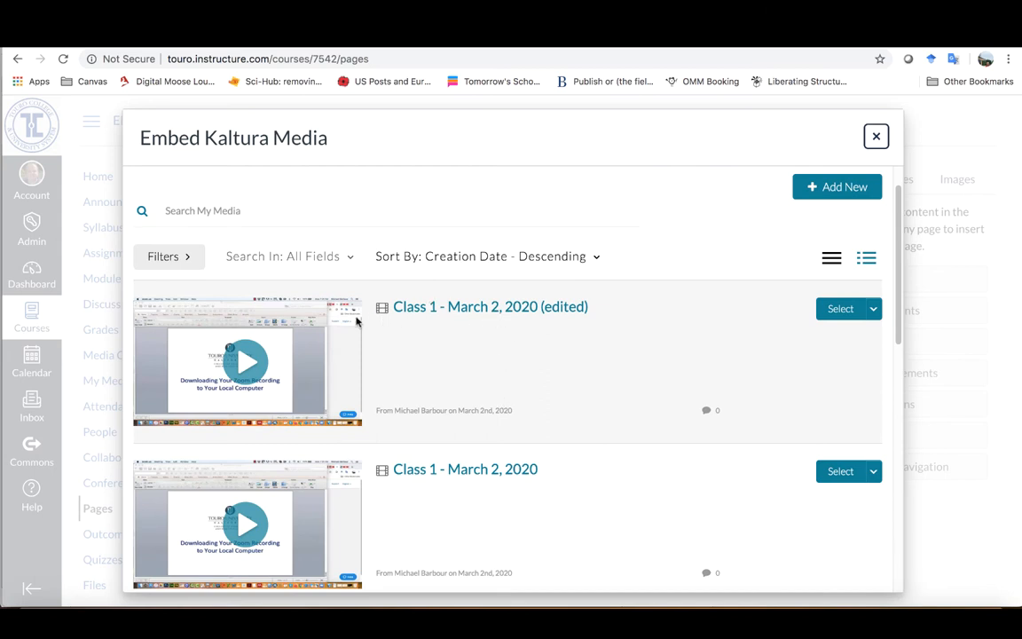
pyautogui.moveTo(618, 323)
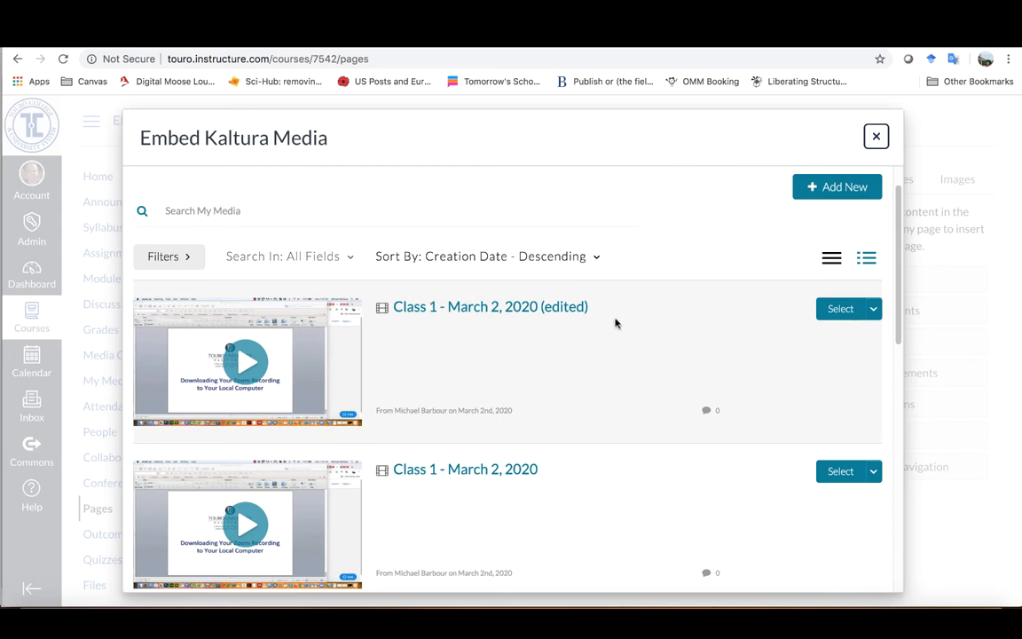
pyautogui.moveTo(840, 309)
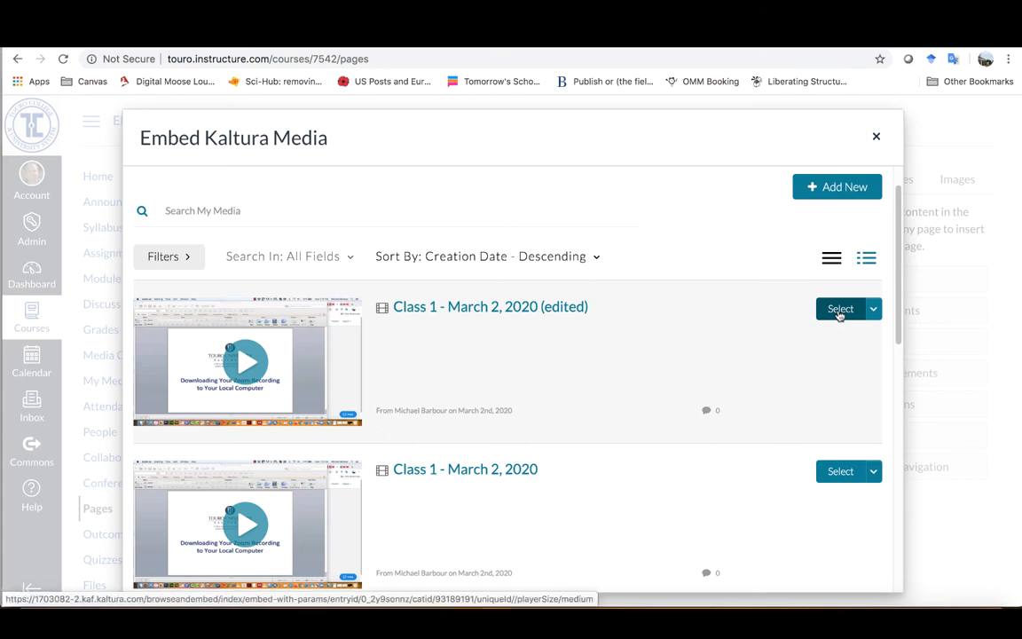
pyautogui.click(840, 309)
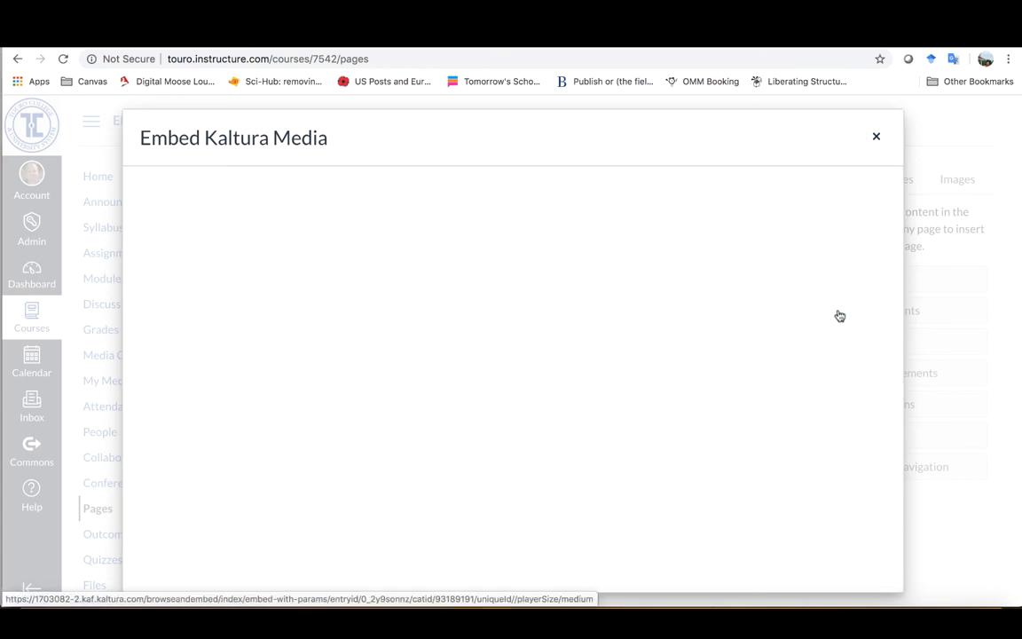
# Insert the edited Class 1 video player and place the cursor below it.
pyautogui.click(877, 135)
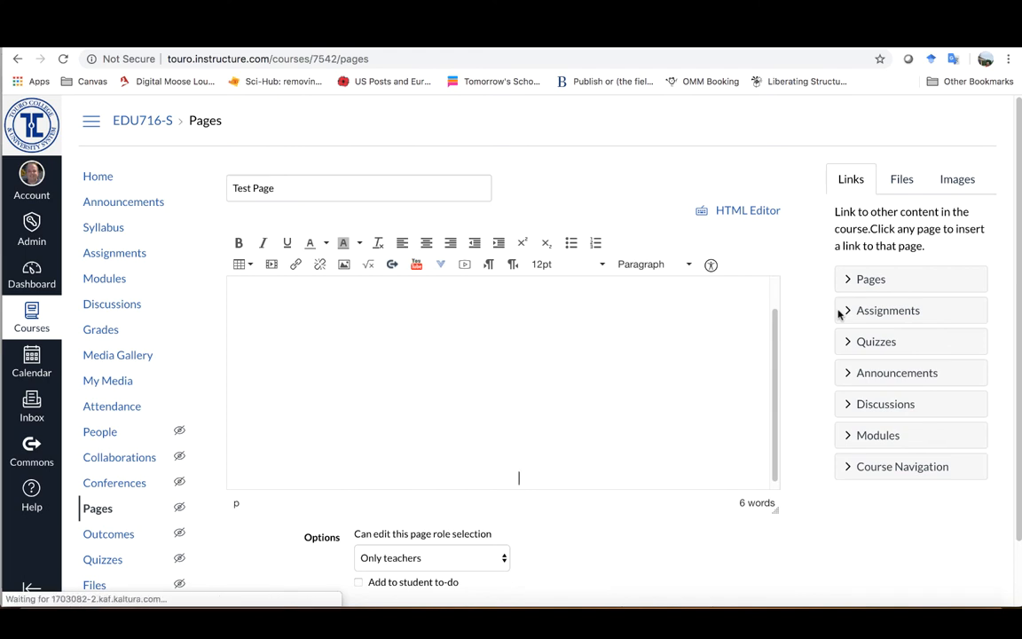
pyautogui.click(441, 264)
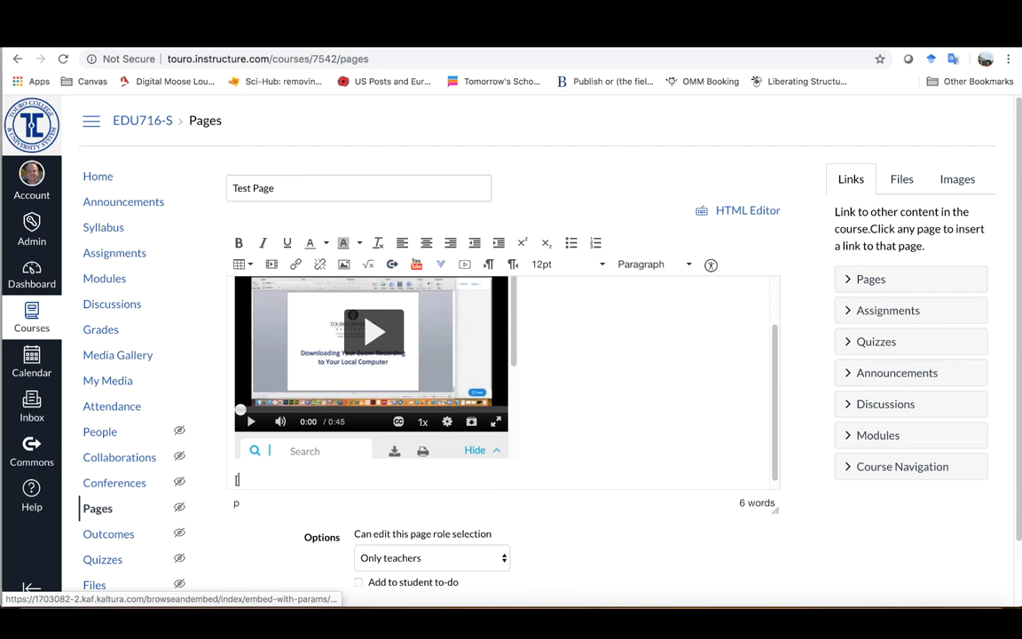
# Type 'add any concluding remarks]' below the embedded video.
pyautogui.write('add an')
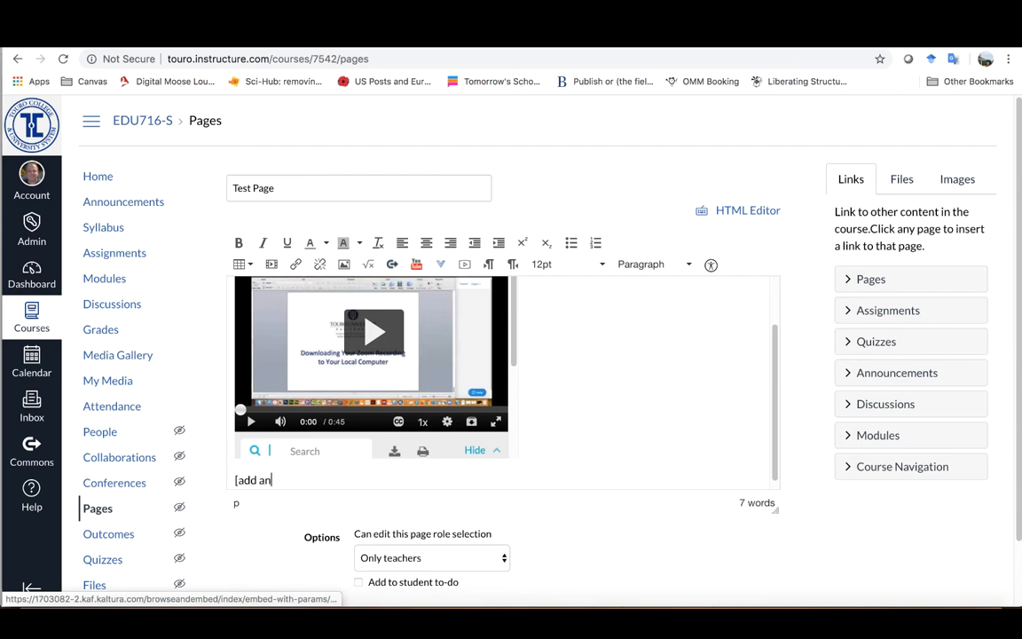
pyautogui.write('y concluding')
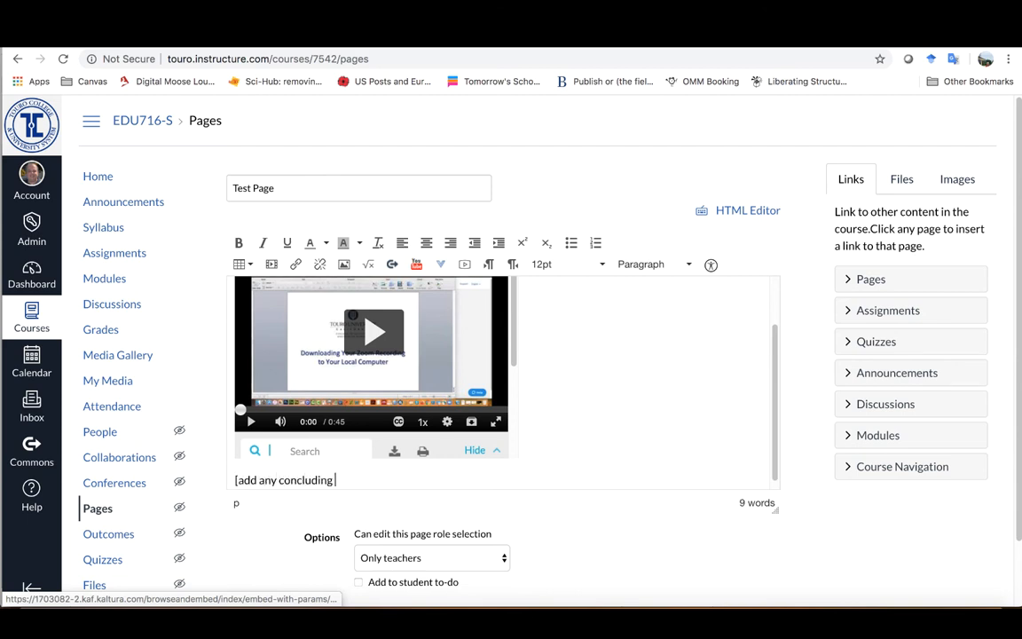
pyautogui.write('remarks]')
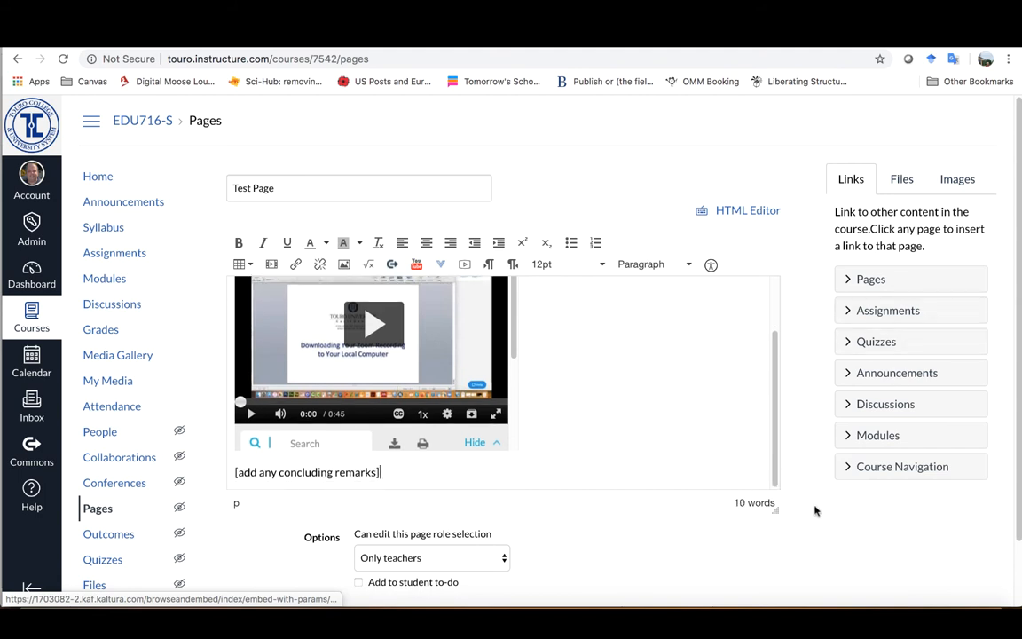
pyautogui.scroll(-3)
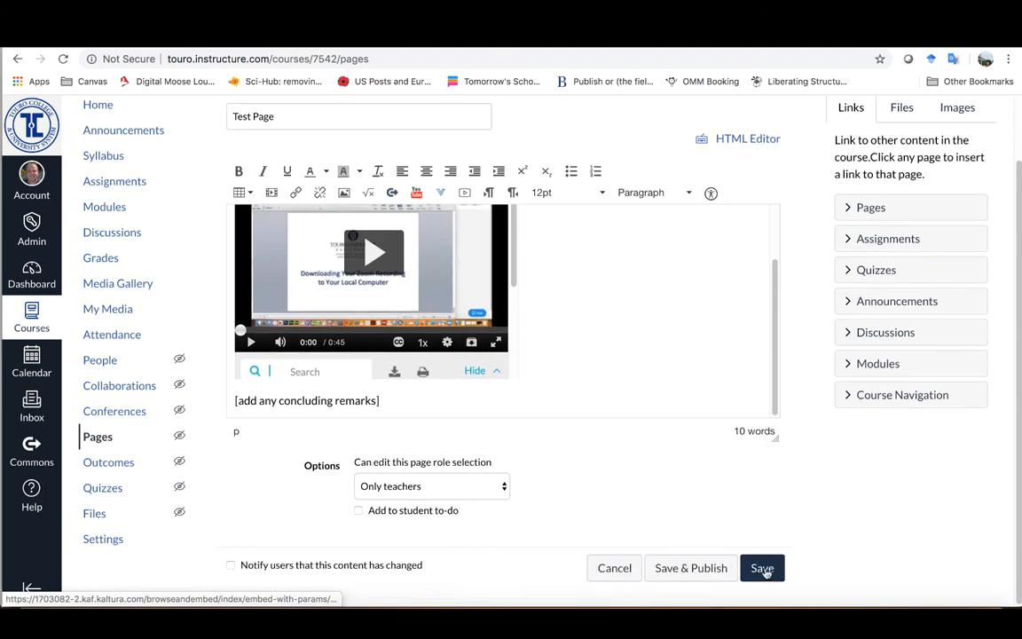
# Save Test Page and show the embedded player's playback speed options.
pyautogui.click(762, 568)
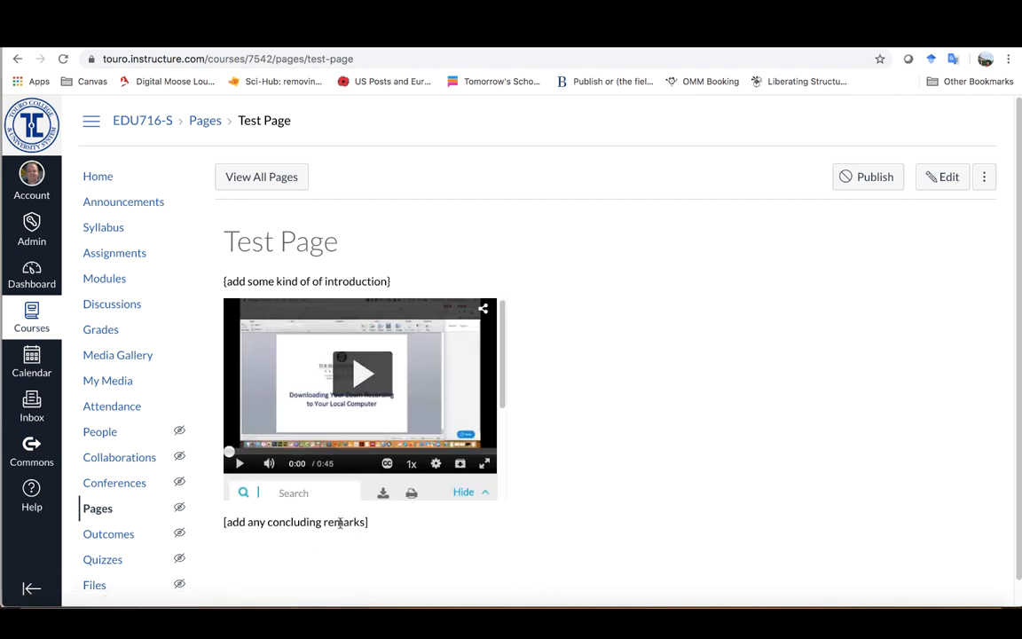
pyautogui.moveTo(361, 372)
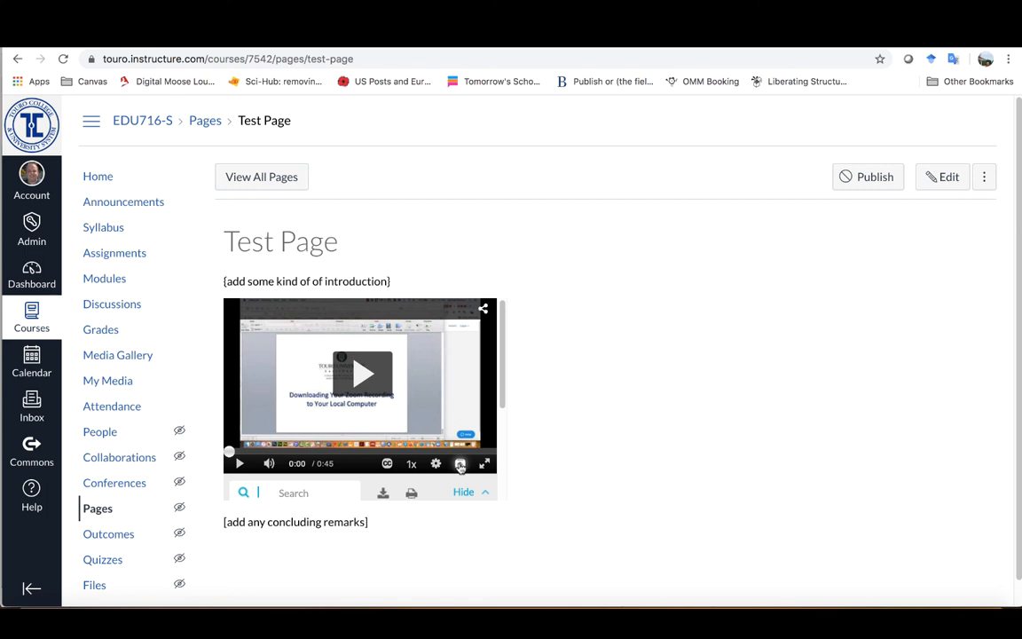
pyautogui.moveTo(460, 464)
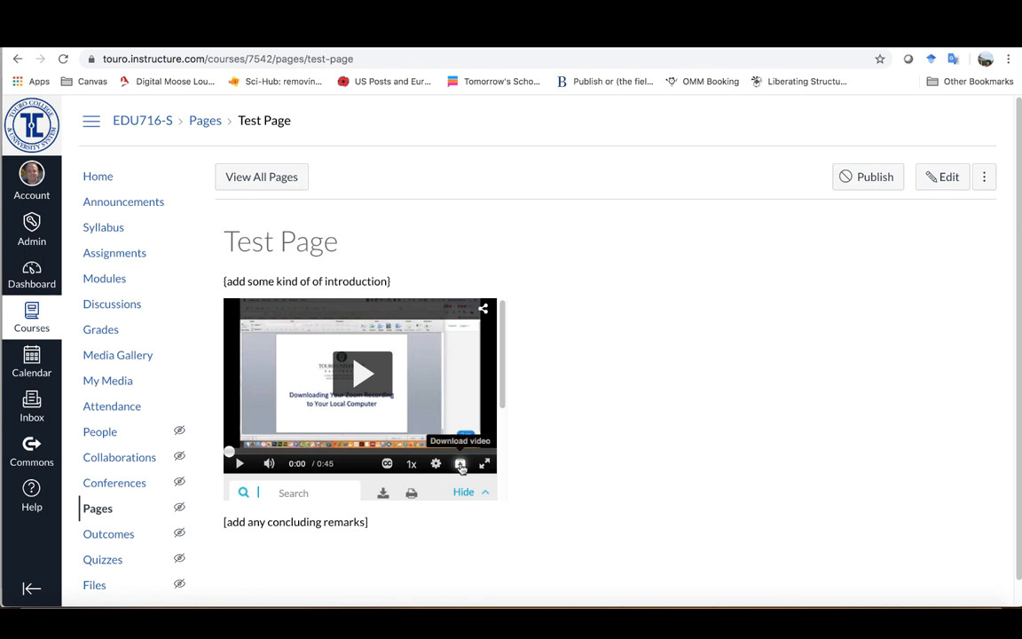
pyautogui.click(411, 463)
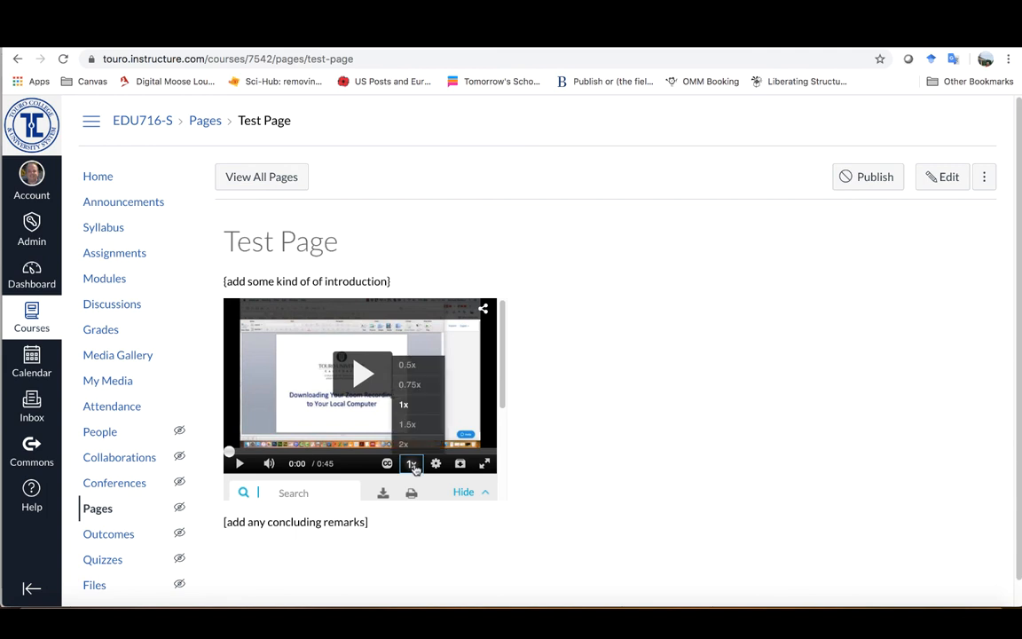